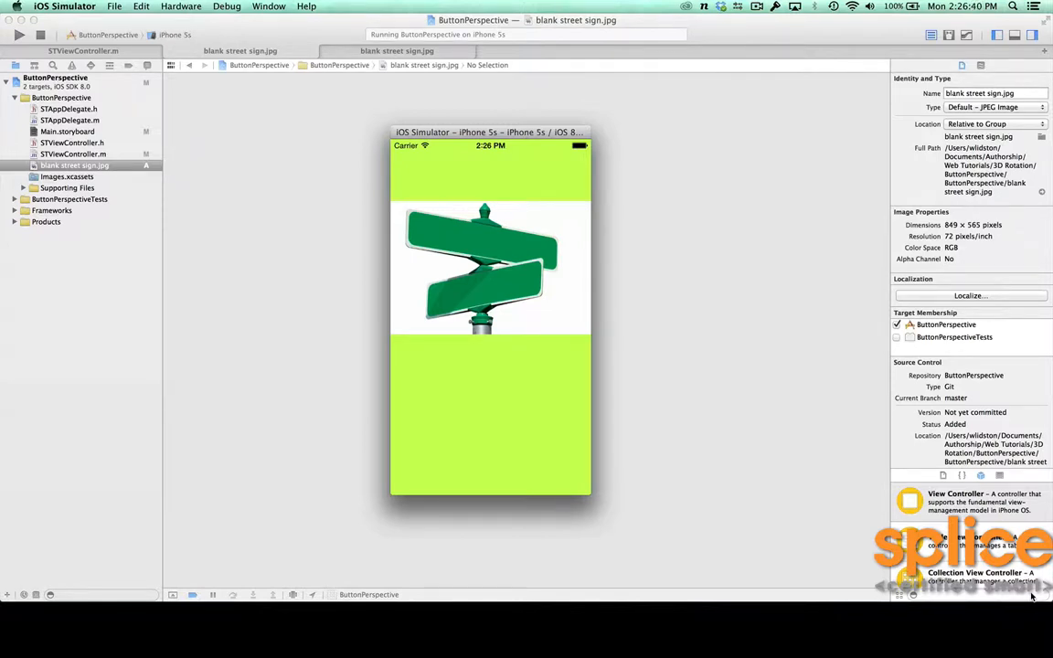
{"action": "mouse_move", "coordinate": [694, 516]}
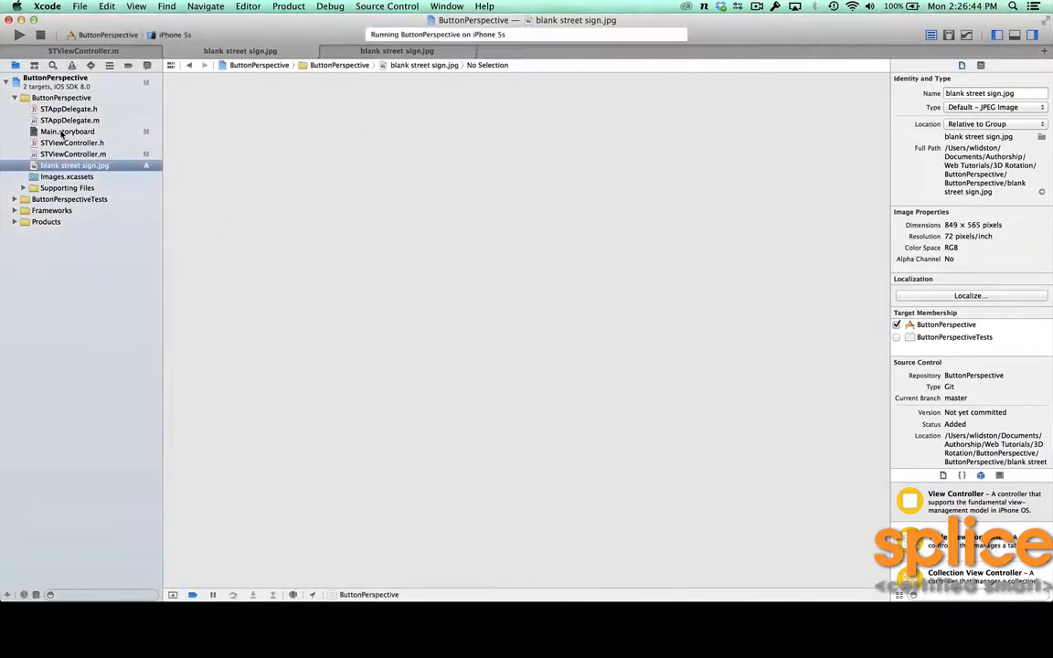
Step: Open Main.storyboard with the Yonge and College sign buttons and build and run ButtonPerspective
{"action": "left_click", "coordinate": [66, 130]}
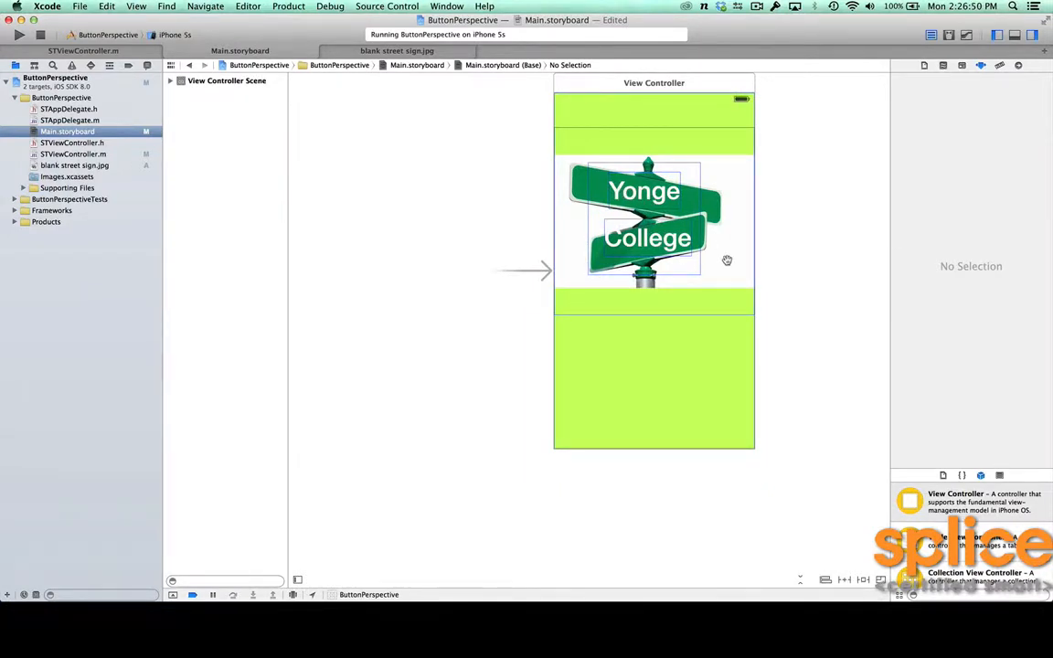
{"action": "mouse_move", "coordinate": [827, 326]}
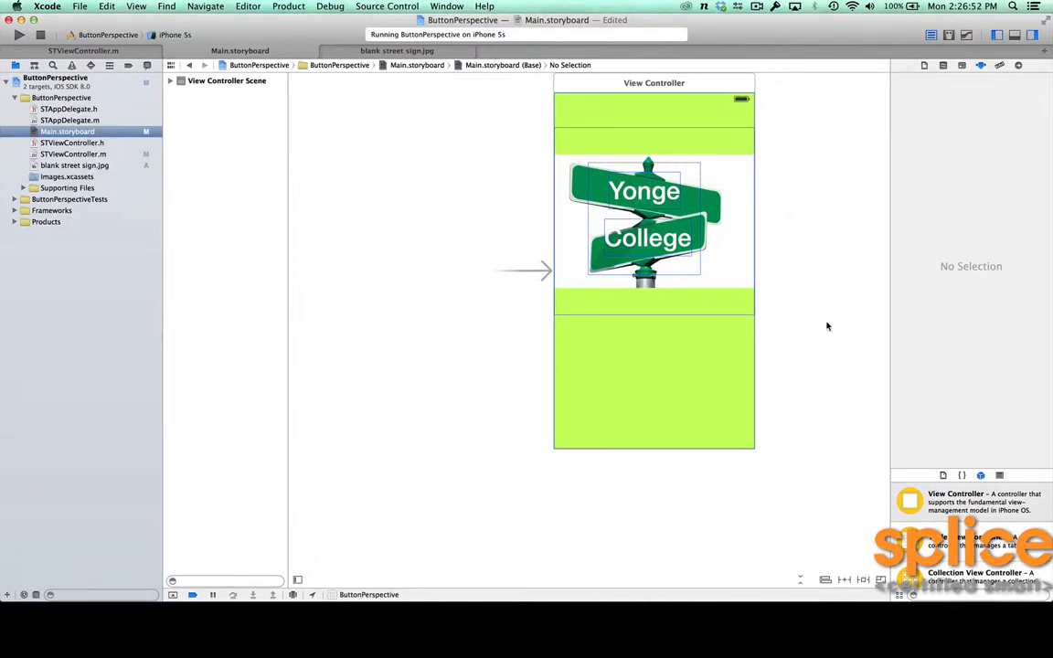
{"action": "left_click", "coordinate": [19, 35]}
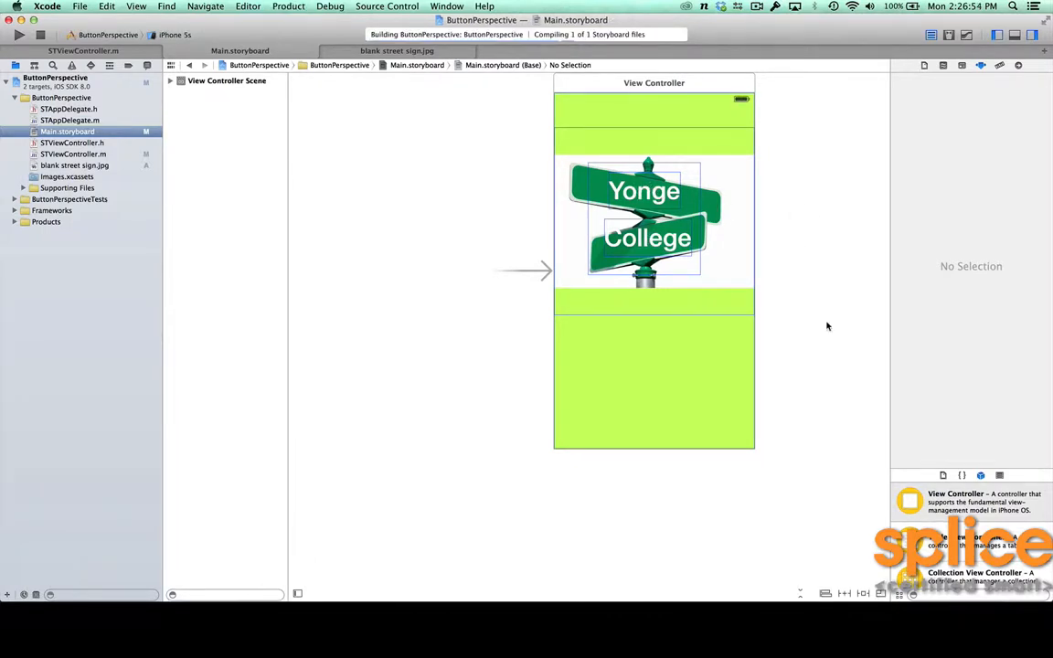
Step: View the running app with the tilted Yonge and College buttons, then select the College button in the storyboard
{"action": "left_click", "coordinate": [18, 34]}
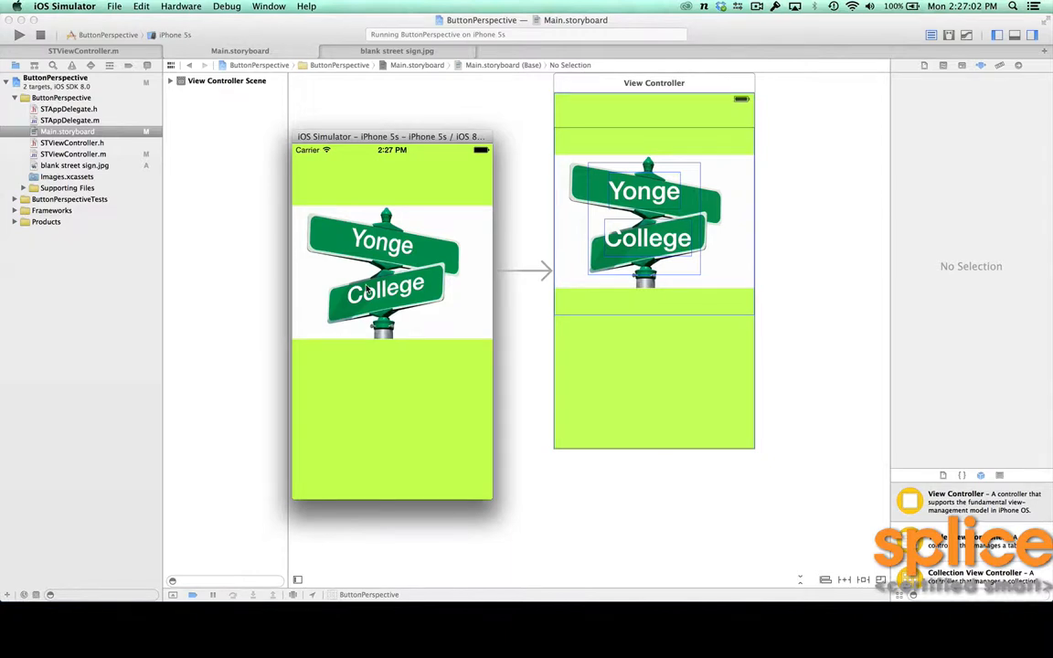
{"action": "mouse_move", "coordinate": [659, 231]}
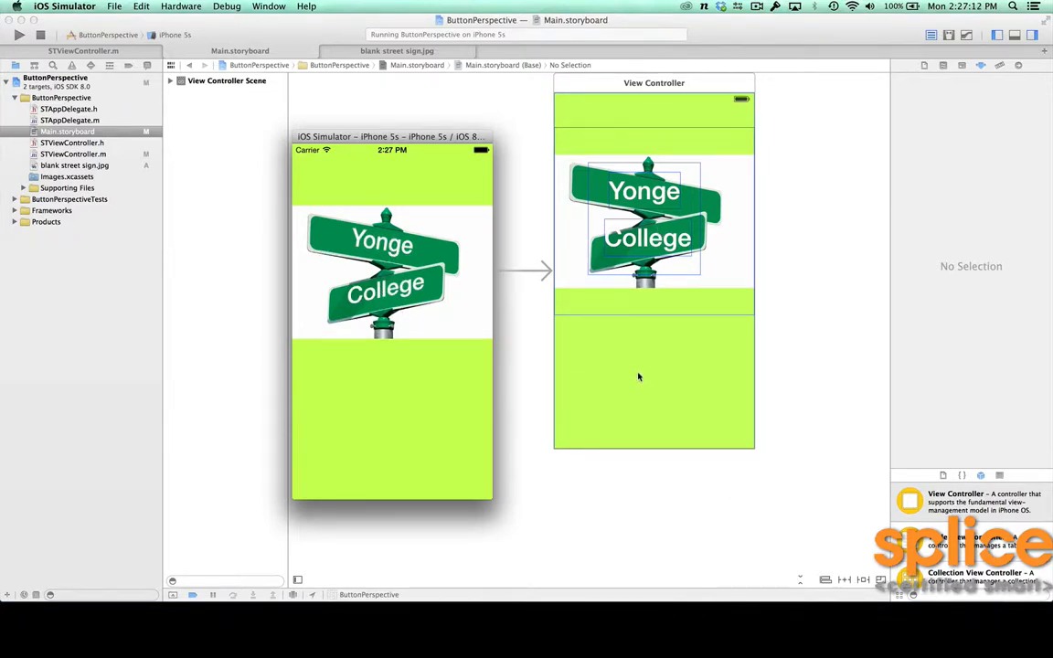
{"action": "mouse_move", "coordinate": [403, 249]}
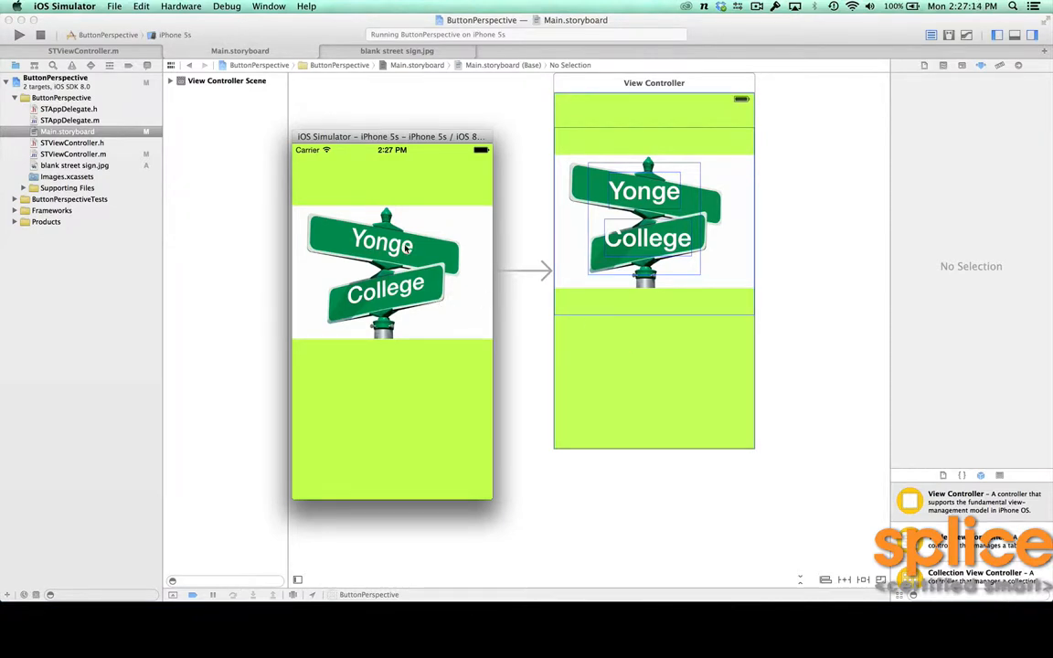
{"action": "mouse_move", "coordinate": [378, 306]}
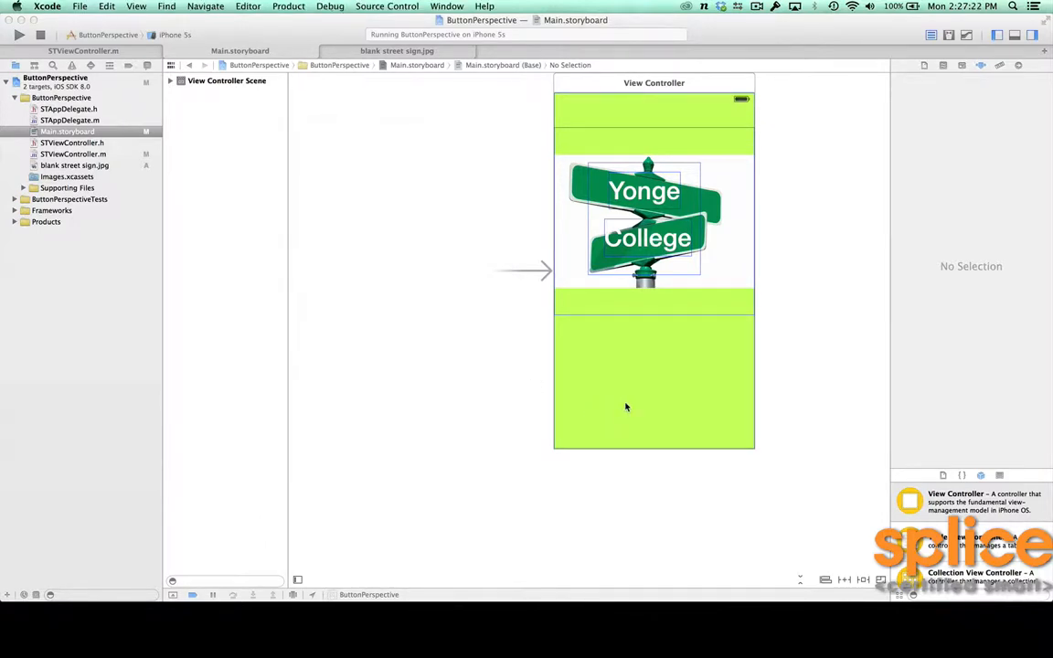
{"action": "left_click", "coordinate": [646, 239]}
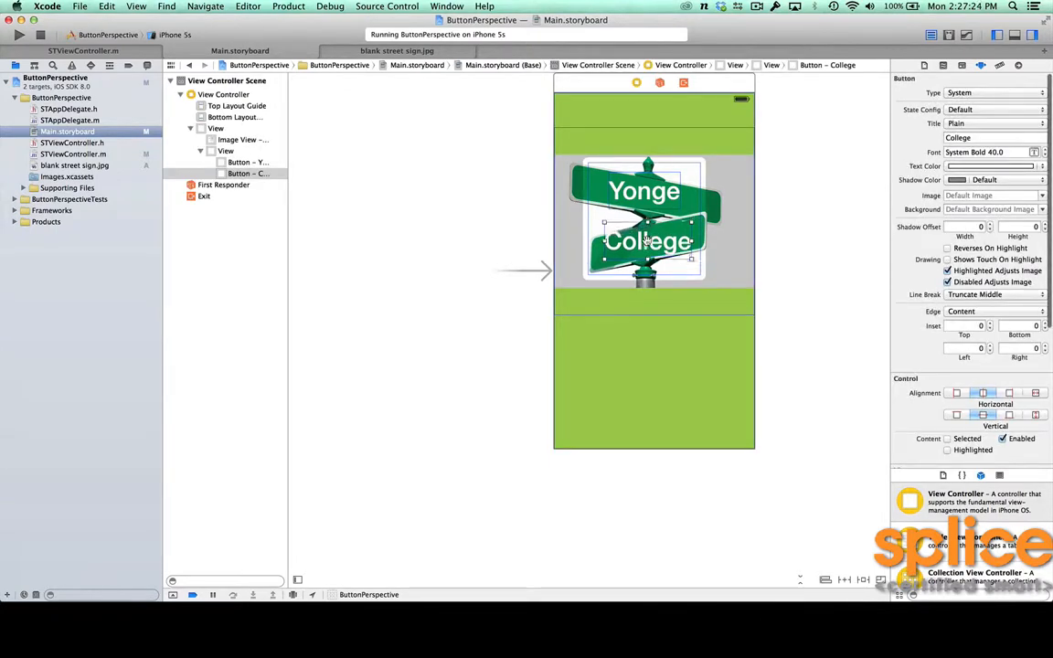